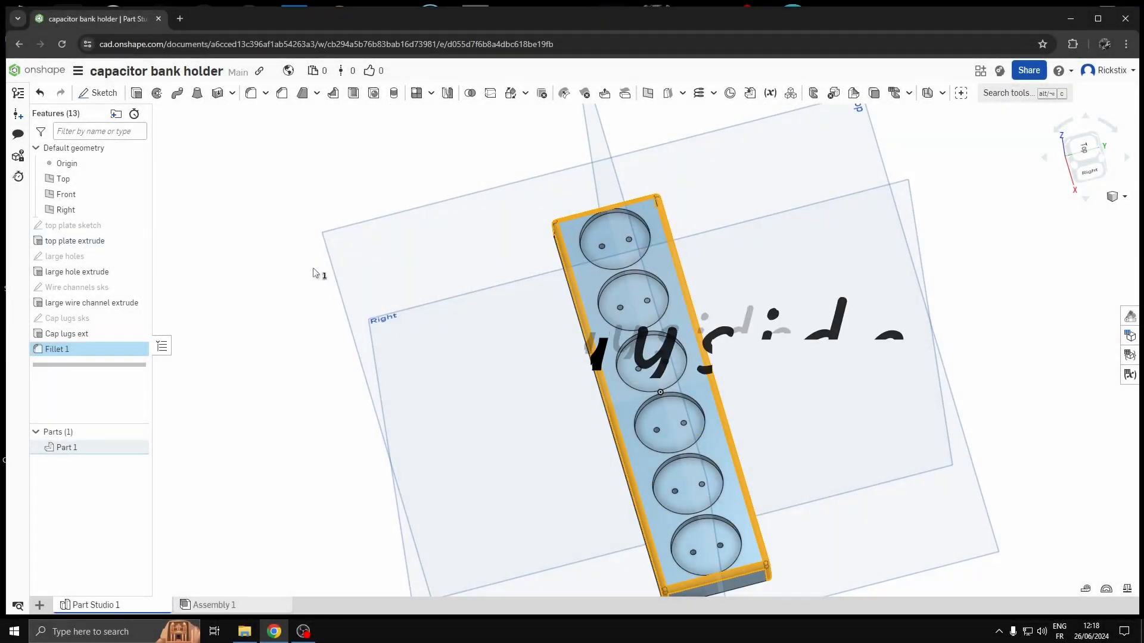
{"action": "left_click", "coordinate": [73, 225]}
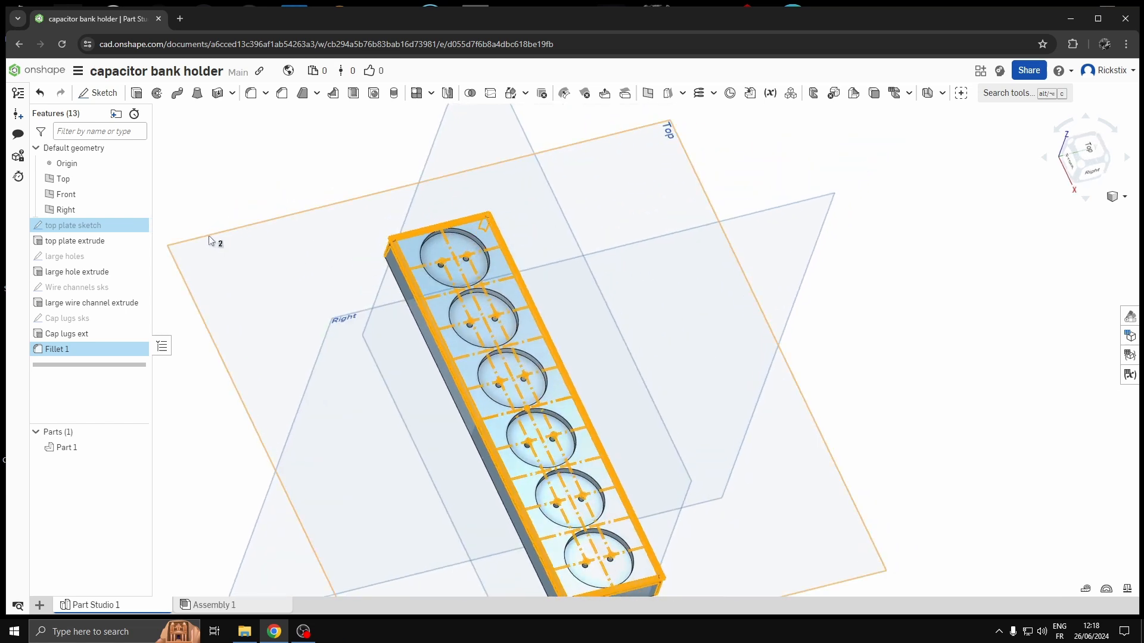
{"action": "double_click", "coordinate": [72, 226]}
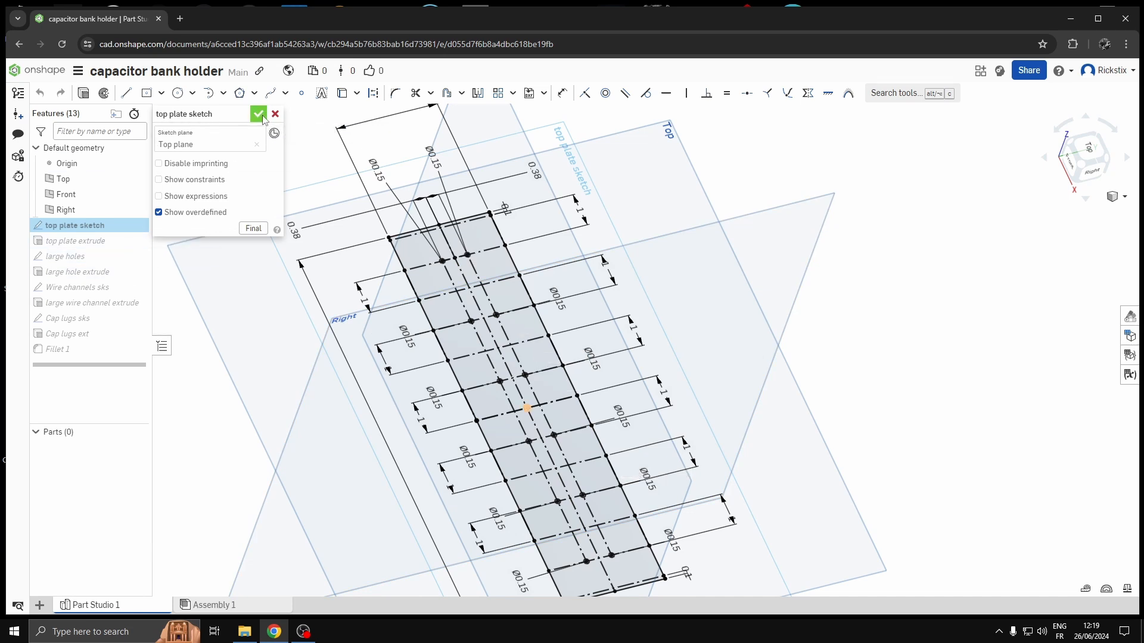
{"action": "left_click", "coordinate": [259, 114]}
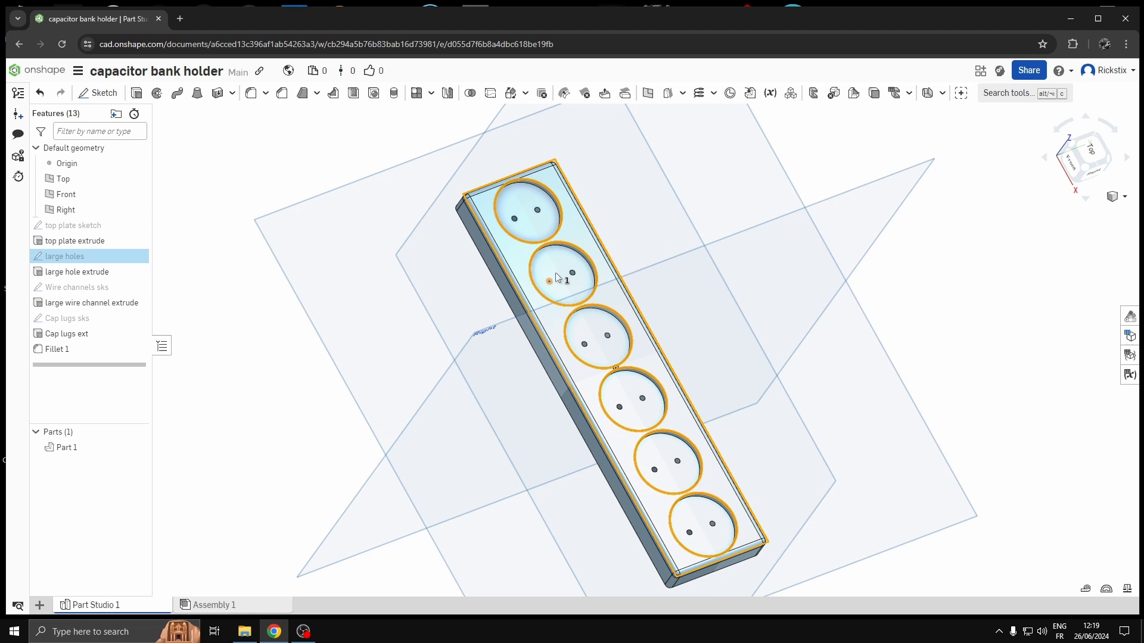
{"action": "mouse_move", "coordinate": [605, 336]}
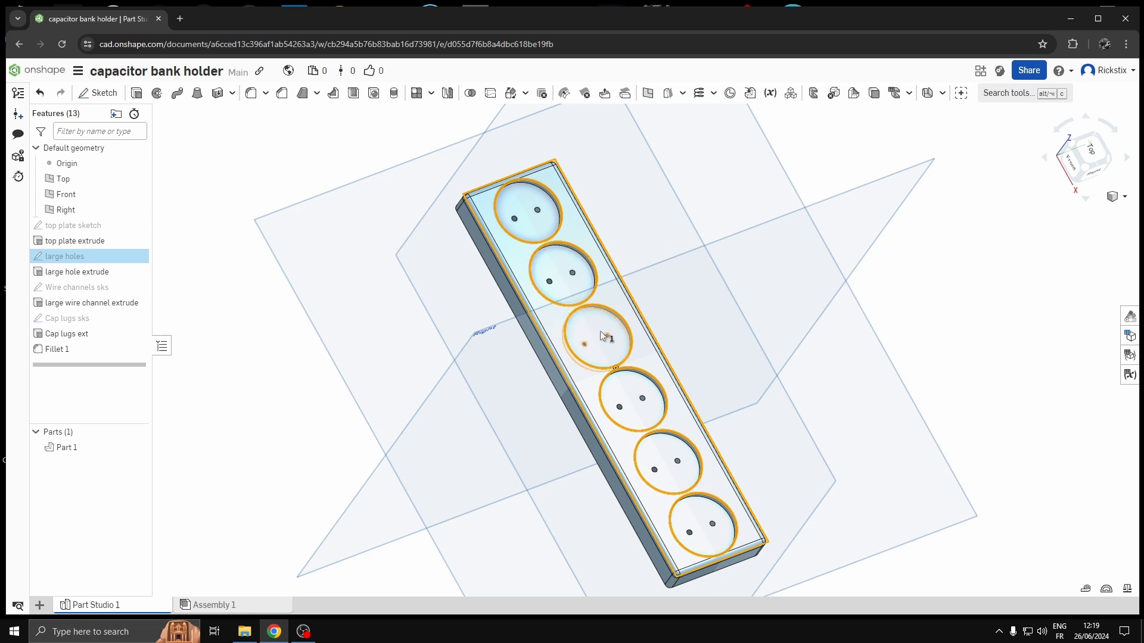
{"action": "mouse_move", "coordinate": [77, 272]}
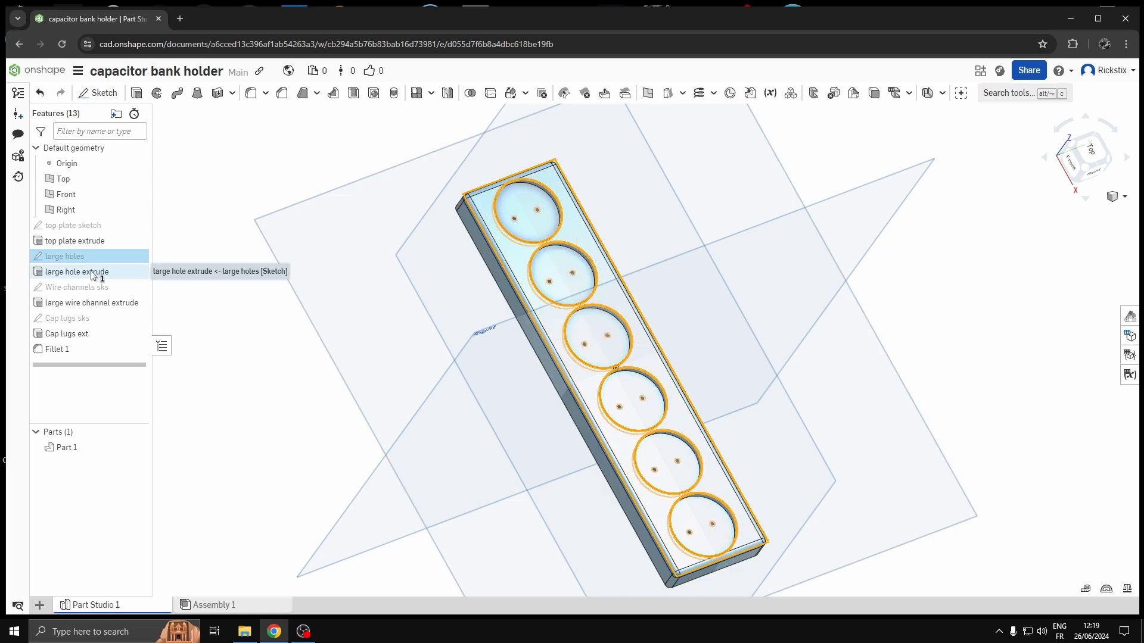
{"action": "mouse_move", "coordinate": [76, 287]}
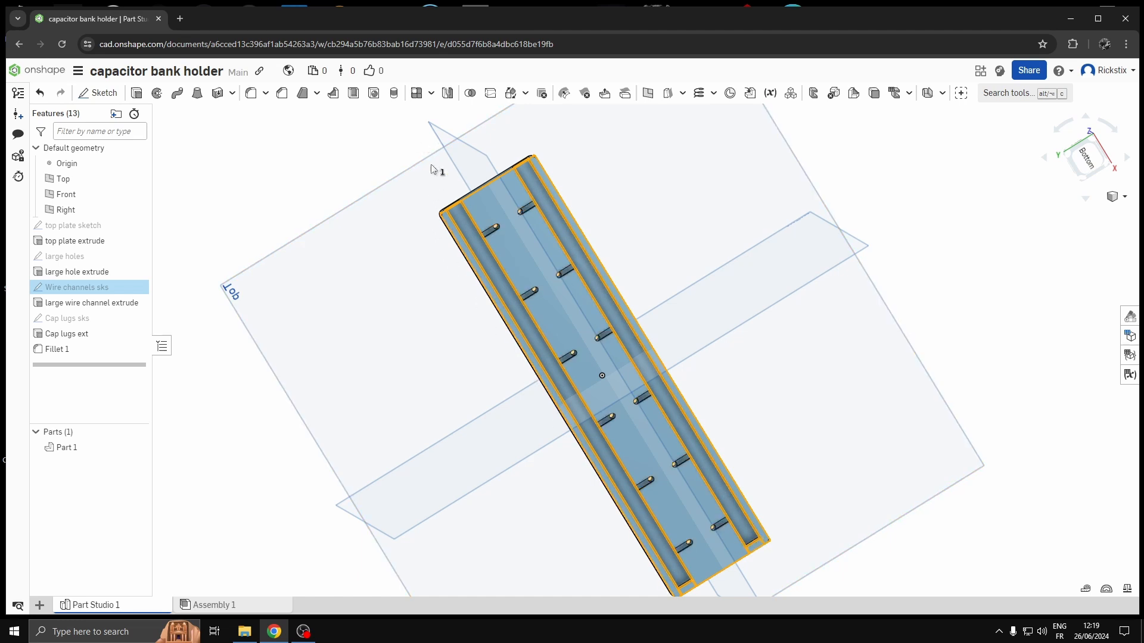
{"action": "mouse_move", "coordinate": [720, 525]}
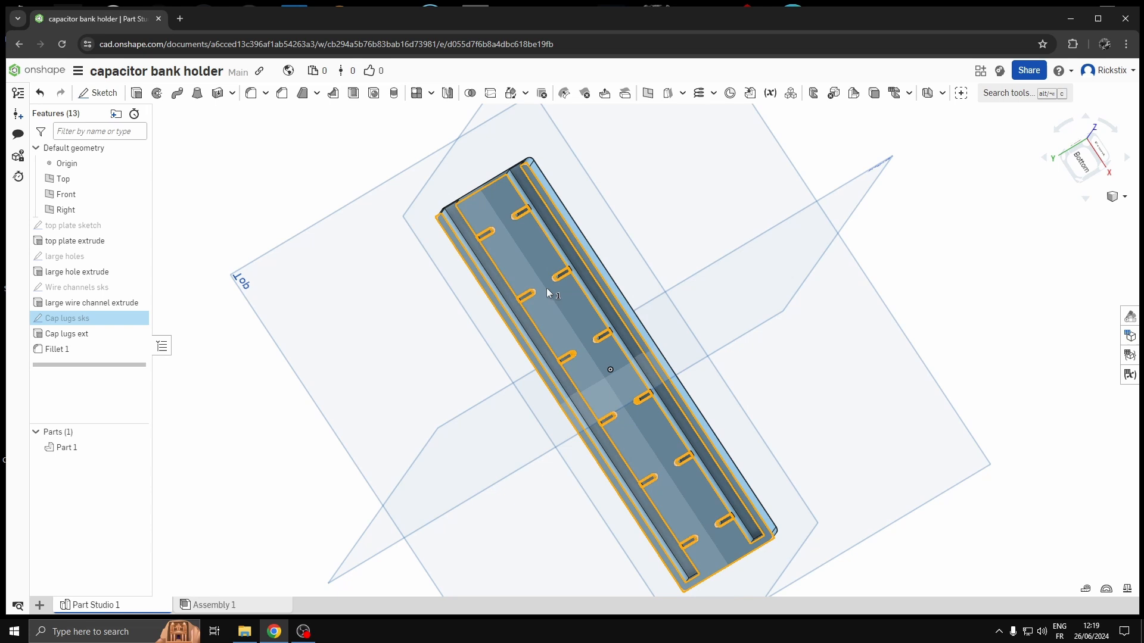
{"action": "mouse_move", "coordinate": [66, 334]}
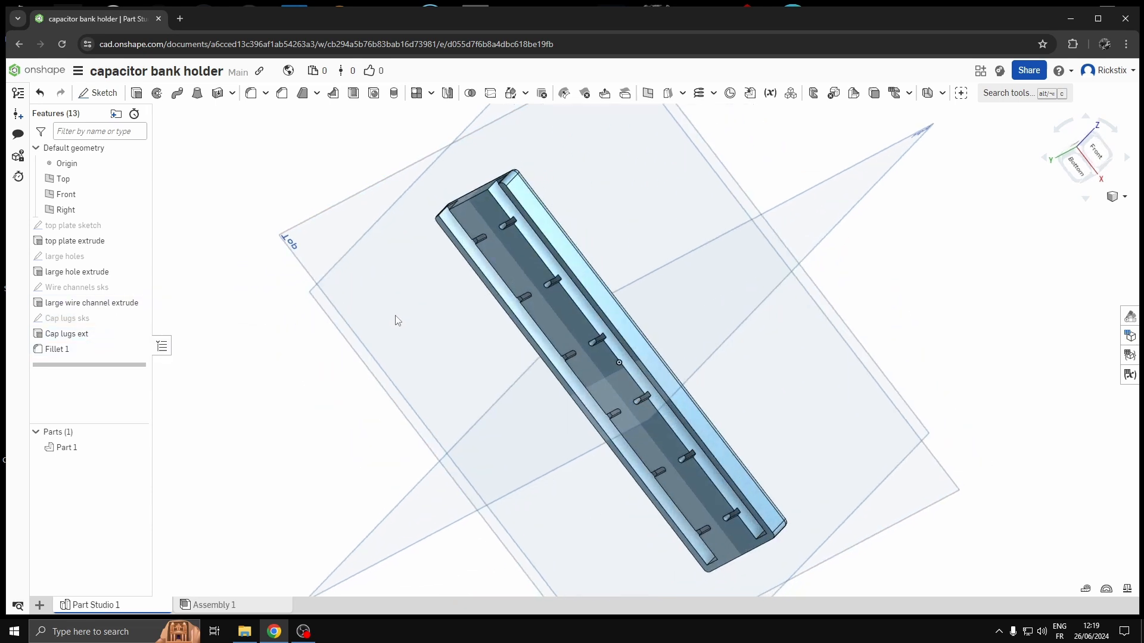
{"action": "left_click", "coordinate": [57, 349]}
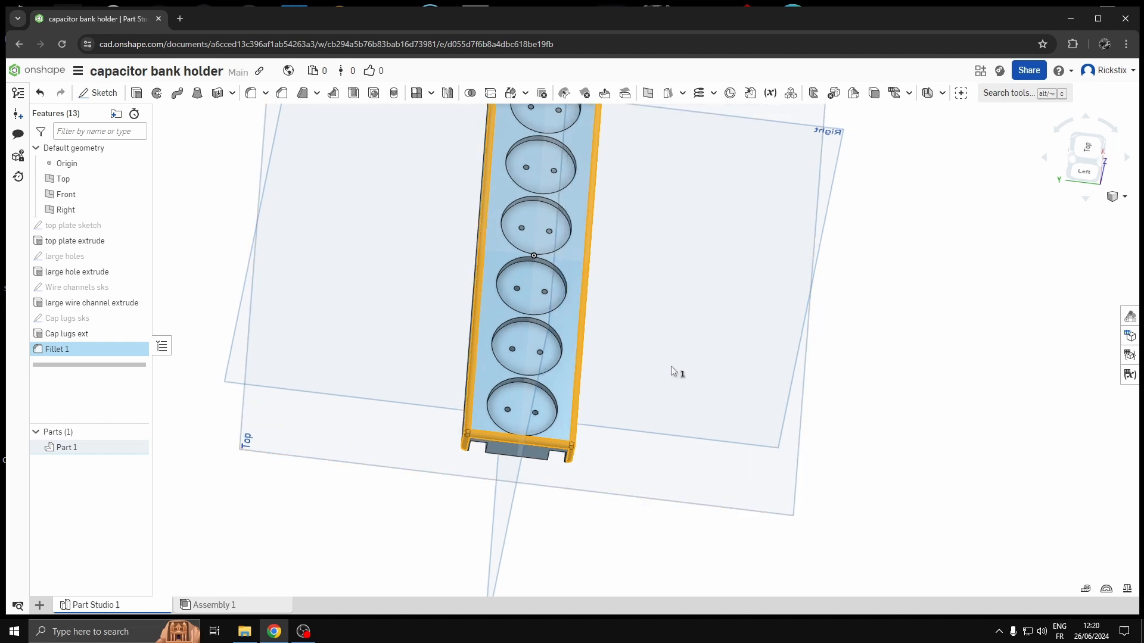
{"action": "left_click_drag", "start_coordinate": [672, 372], "coordinate": [880, 258]}
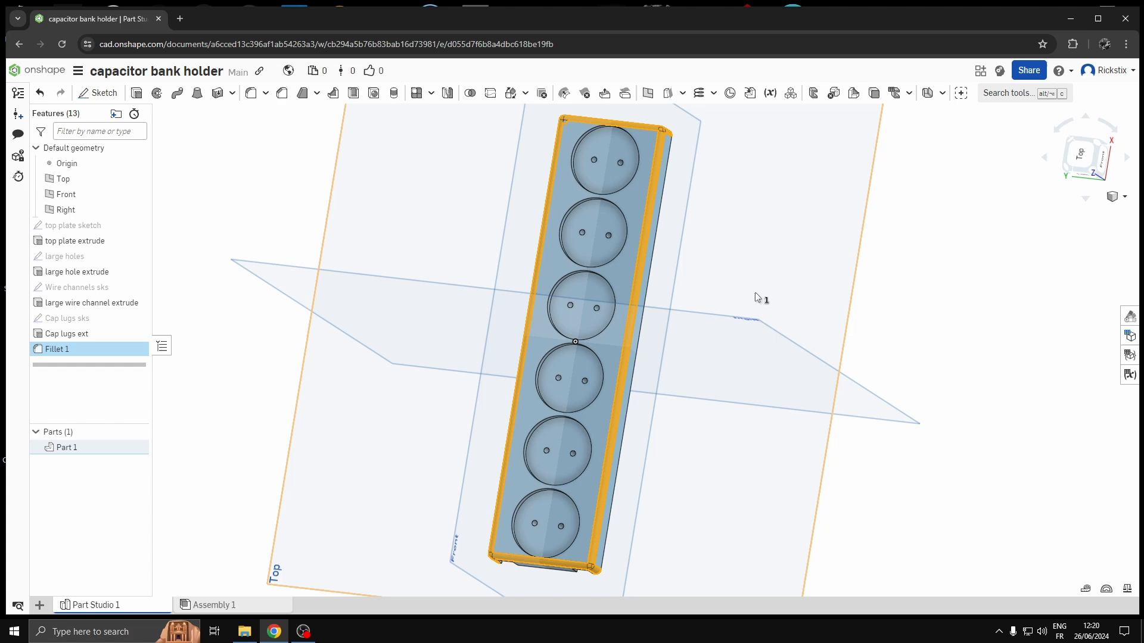
{"action": "mouse_move", "coordinate": [261, 189]}
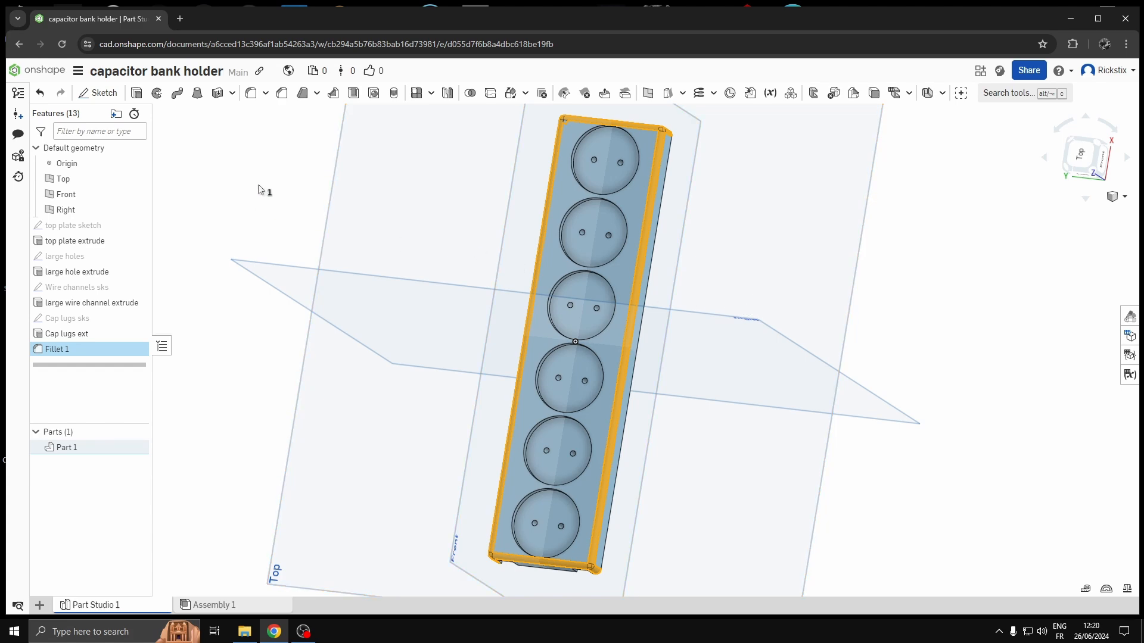